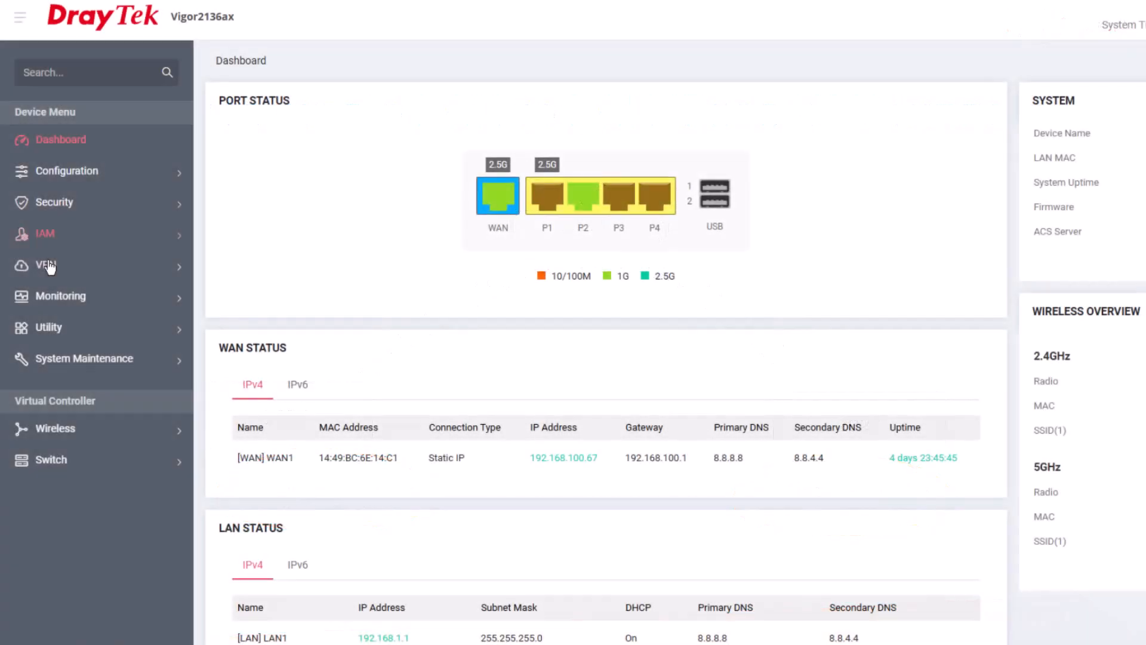
Step: Open the To2927 profile from VPN > Site-to-Site VPN on the Vigor2136
{"action": "left_click", "coordinate": [46, 265]}
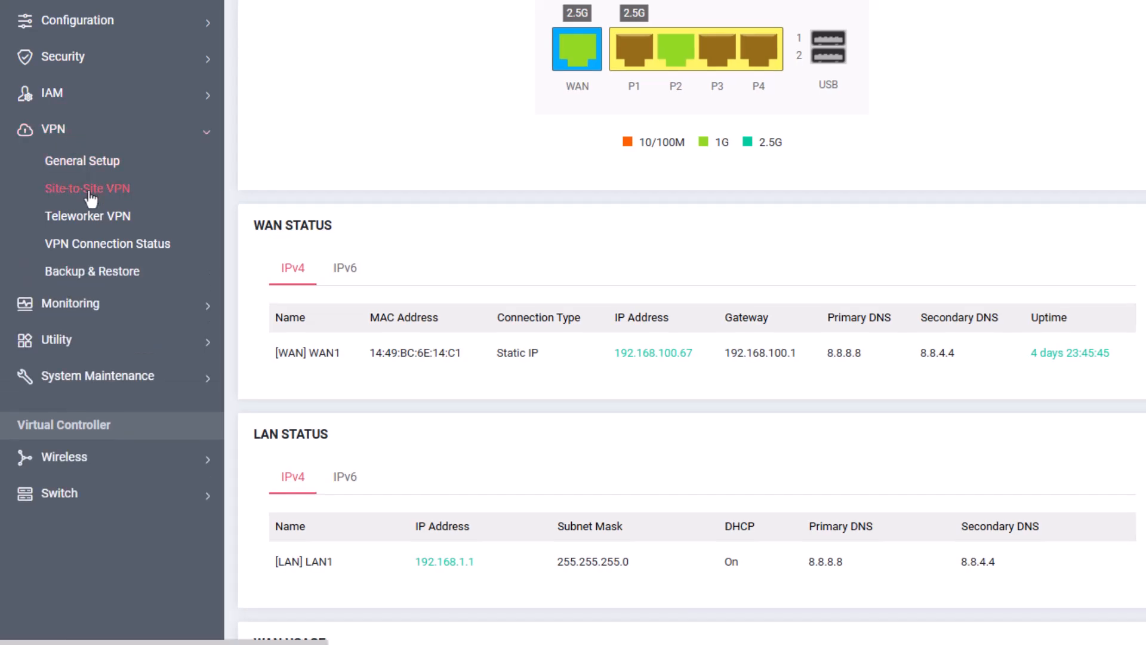
{"action": "left_click", "coordinate": [86, 188]}
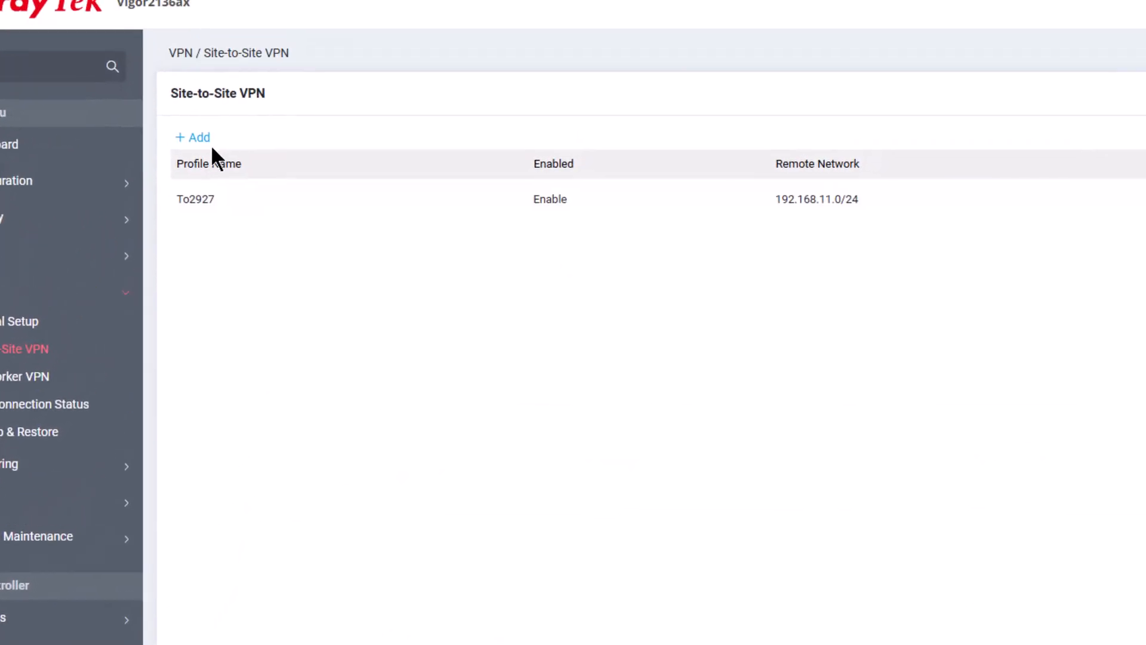
{"action": "left_click", "coordinate": [192, 137]}
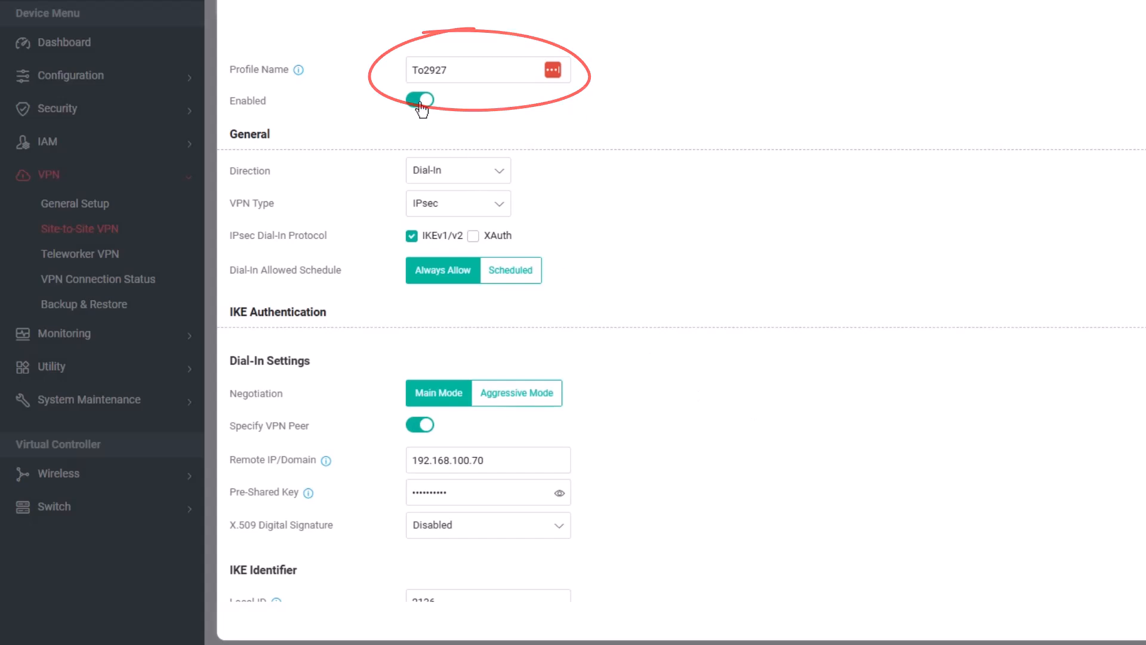
{"action": "left_click", "coordinate": [420, 99]}
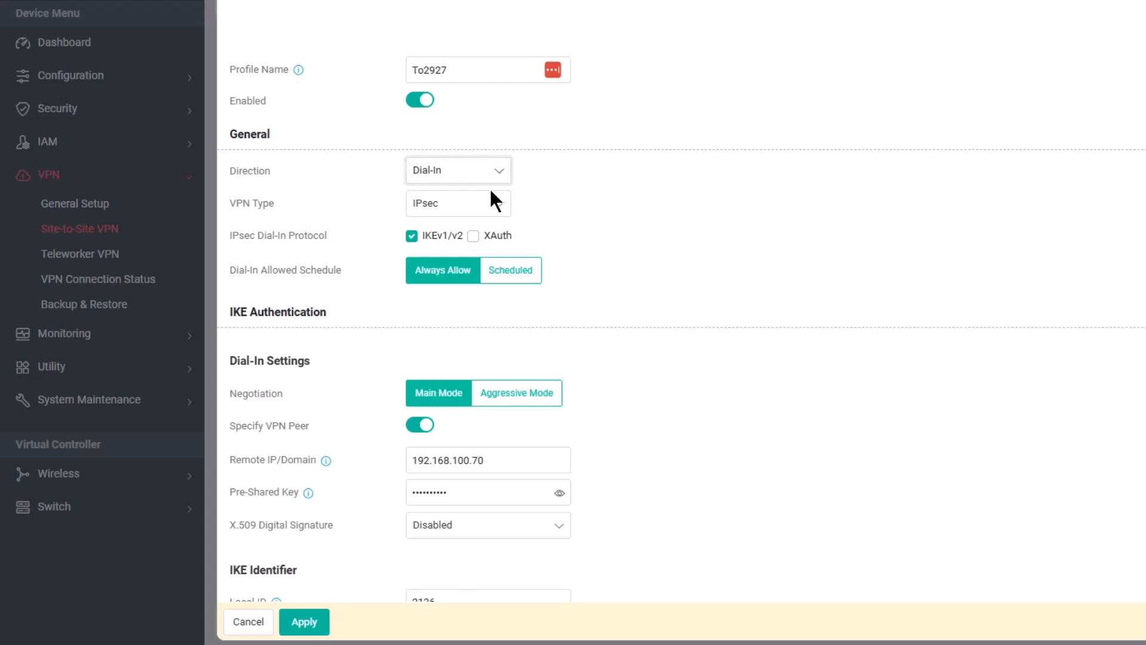
{"action": "left_click", "coordinate": [458, 202]}
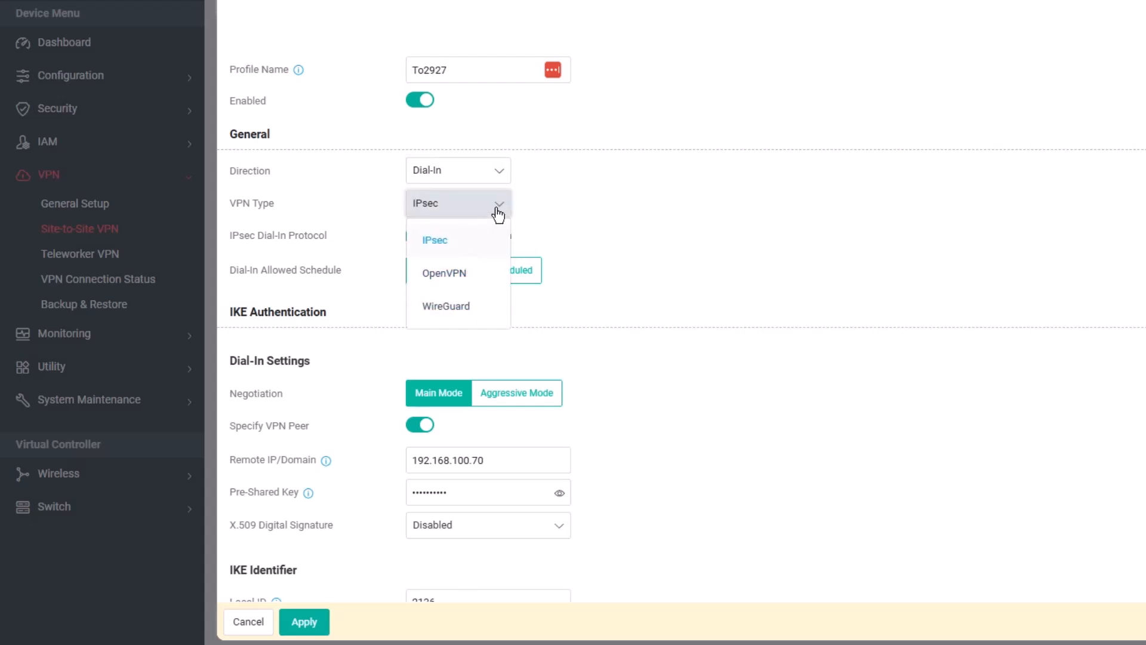
{"action": "left_click", "coordinate": [435, 240]}
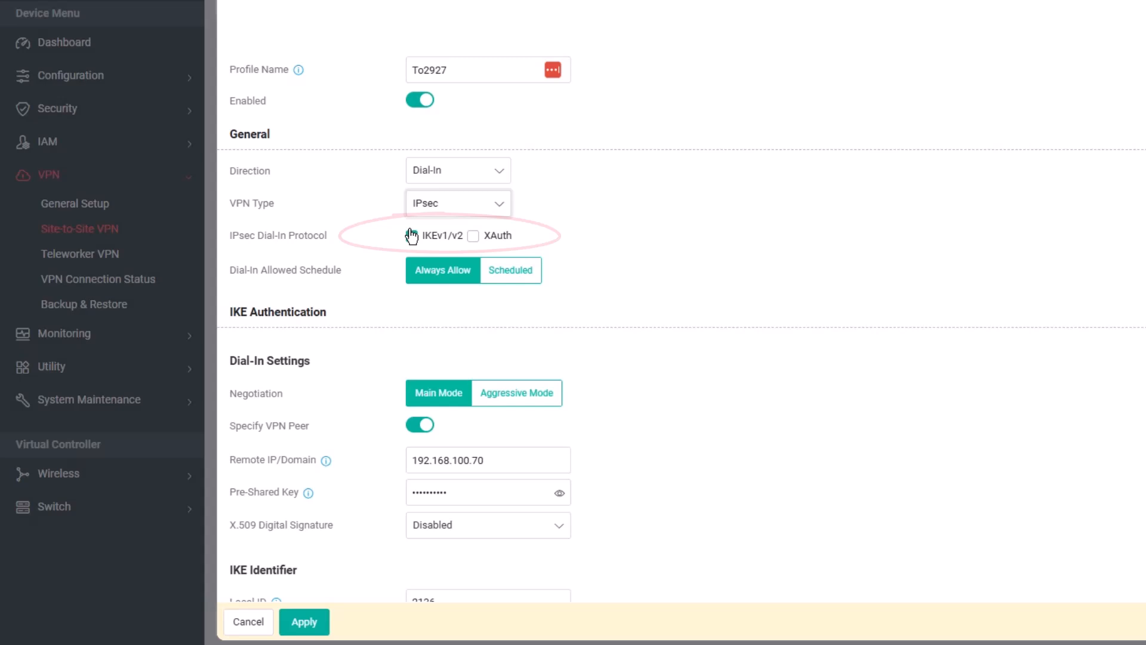
{"action": "left_click", "coordinate": [412, 236]}
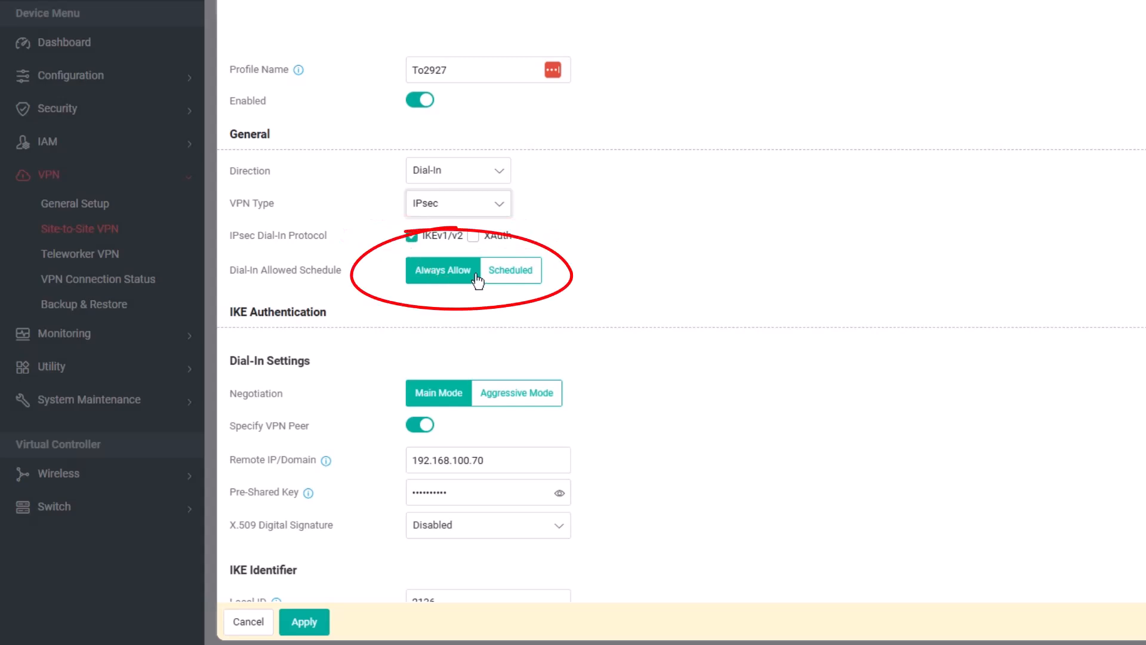
{"action": "mouse_move", "coordinate": [496, 323]}
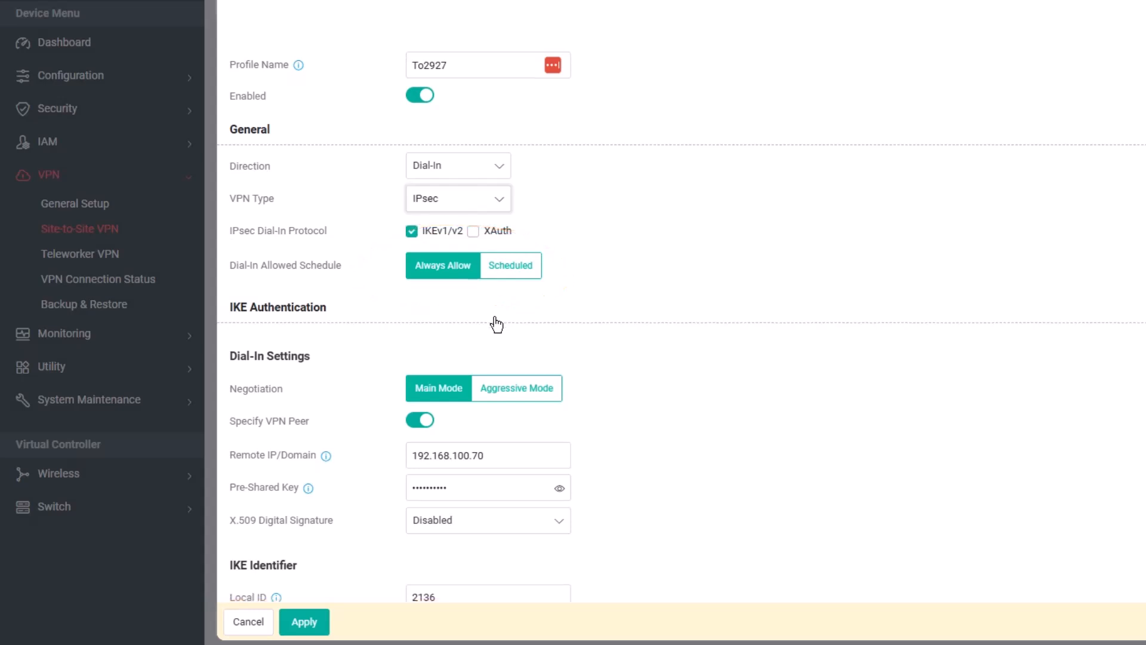
{"action": "scroll", "scroll_direction": "down", "scroll_amount": 3}
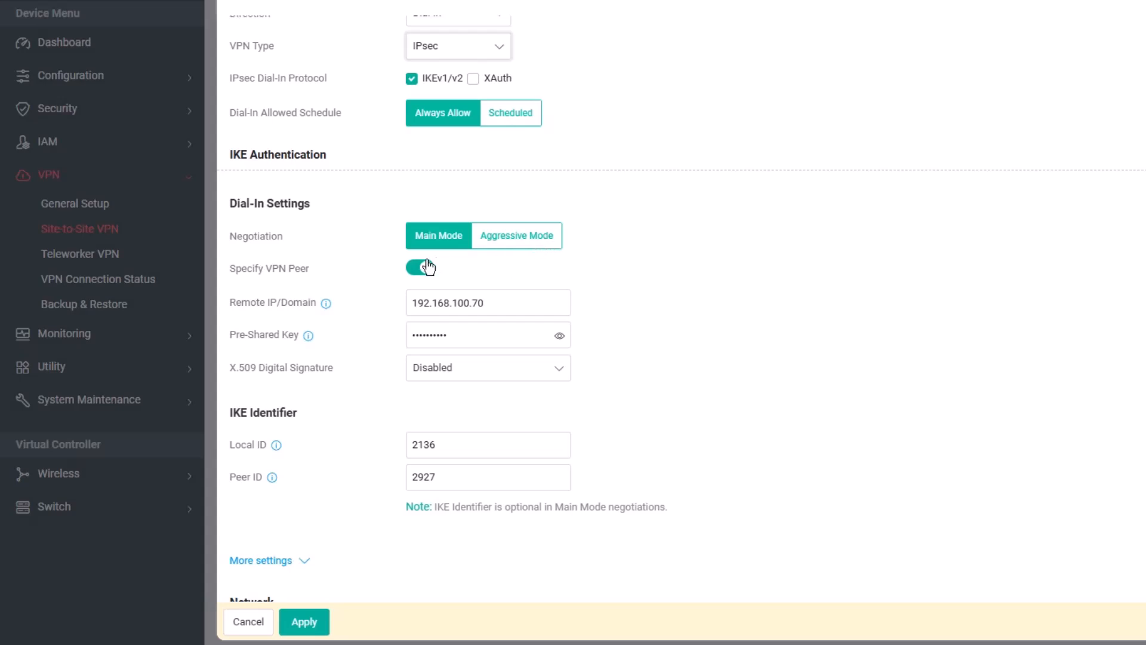
{"action": "left_click", "coordinate": [418, 267]}
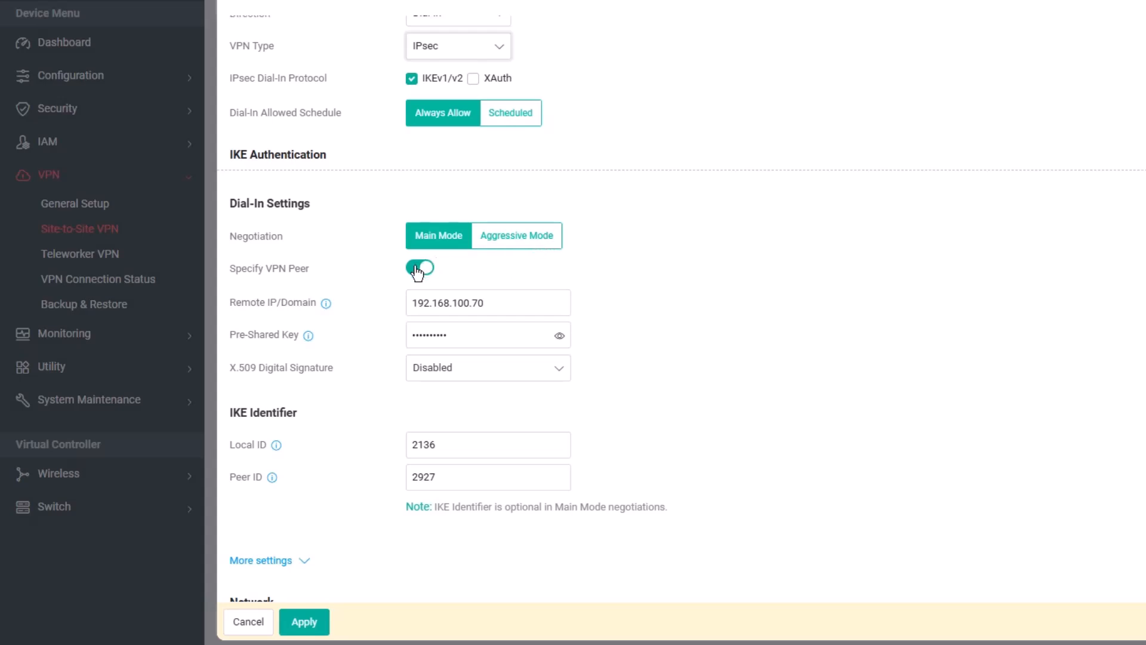
{"action": "left_click", "coordinate": [420, 268]}
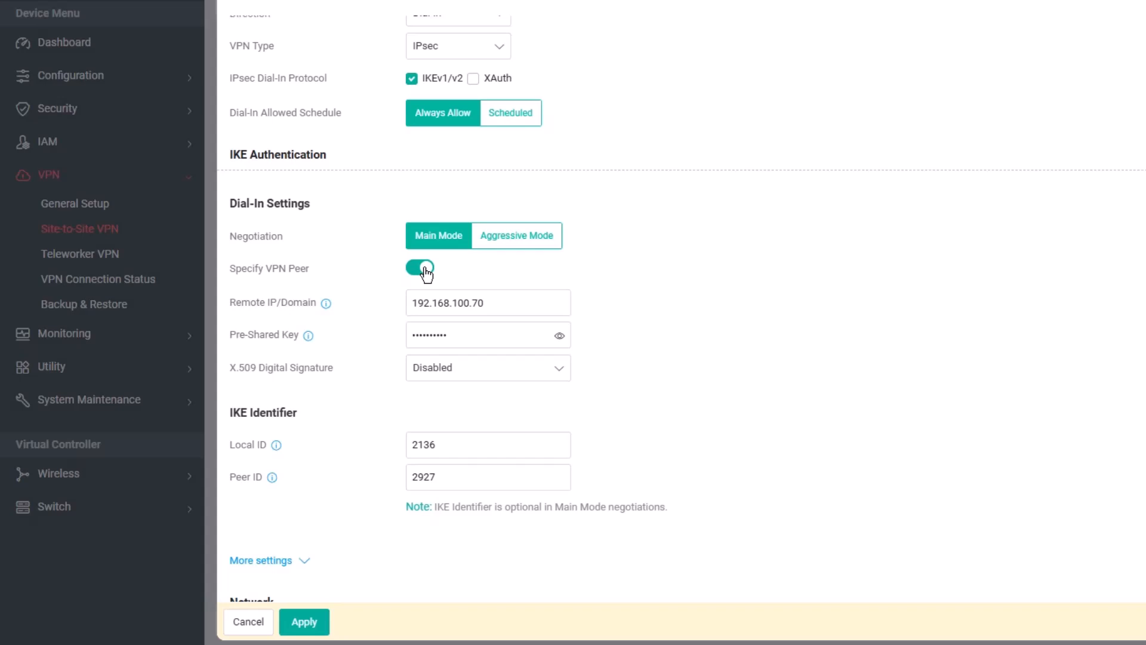
{"action": "left_click", "coordinate": [488, 302]}
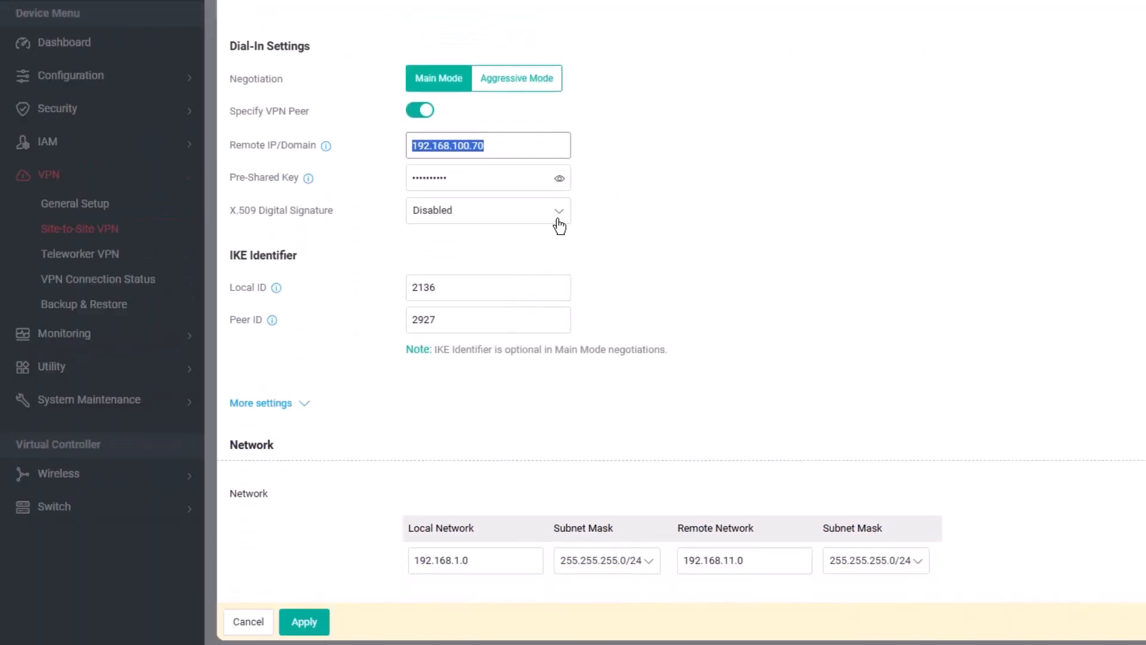
{"action": "left_click", "coordinate": [489, 211]}
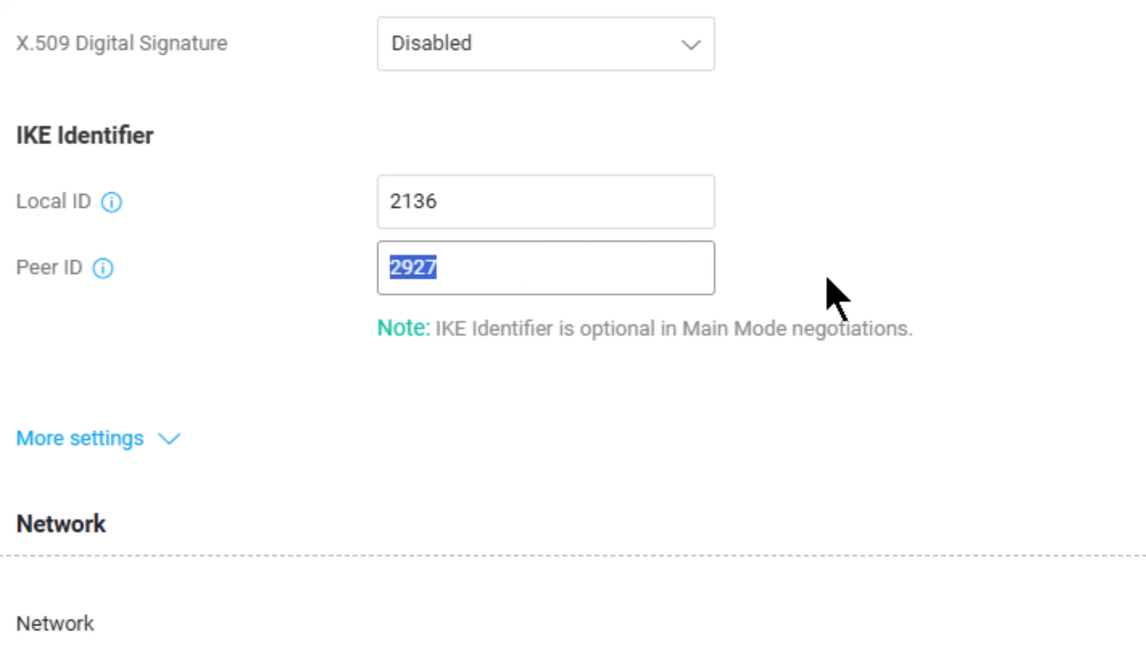
{"action": "left_click", "coordinate": [79, 438]}
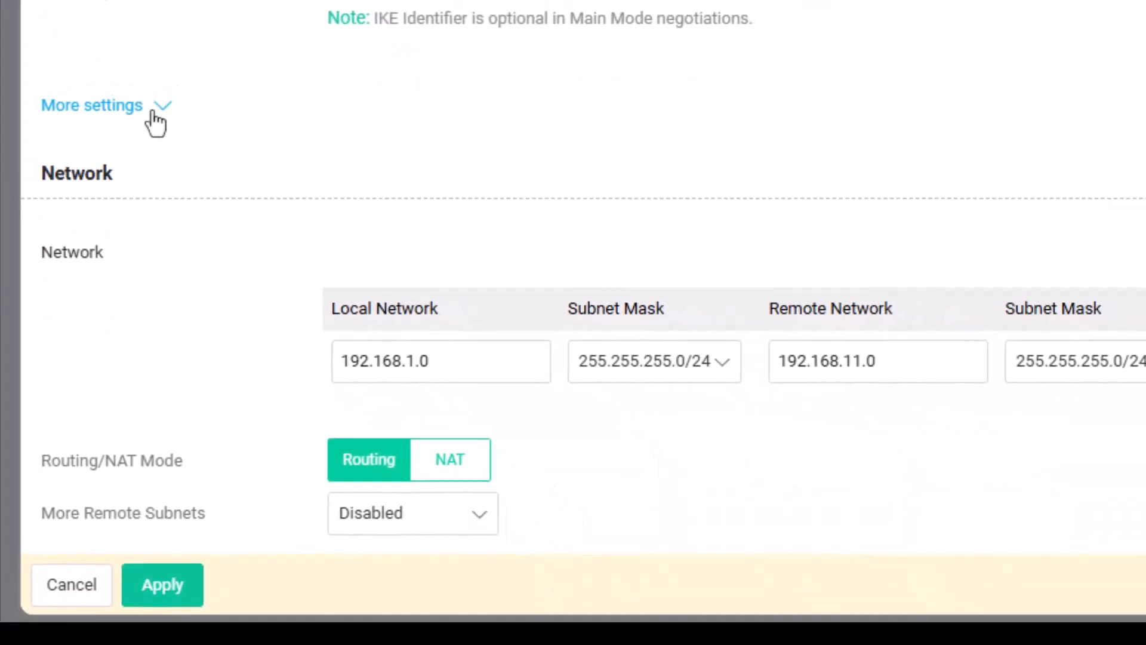
Step: Expand More settings to review IKE Phase 1, Phase 2 and DPD values for To2927
{"action": "left_click", "coordinate": [92, 106]}
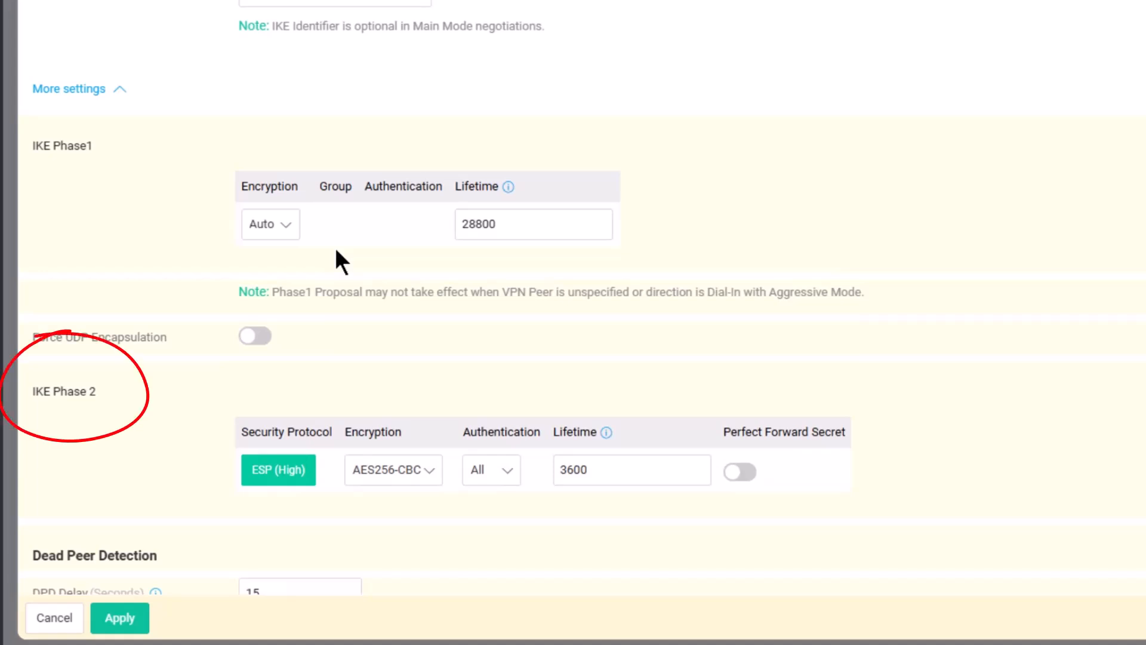
{"action": "scroll", "scroll_direction": "down", "scroll_amount": 3}
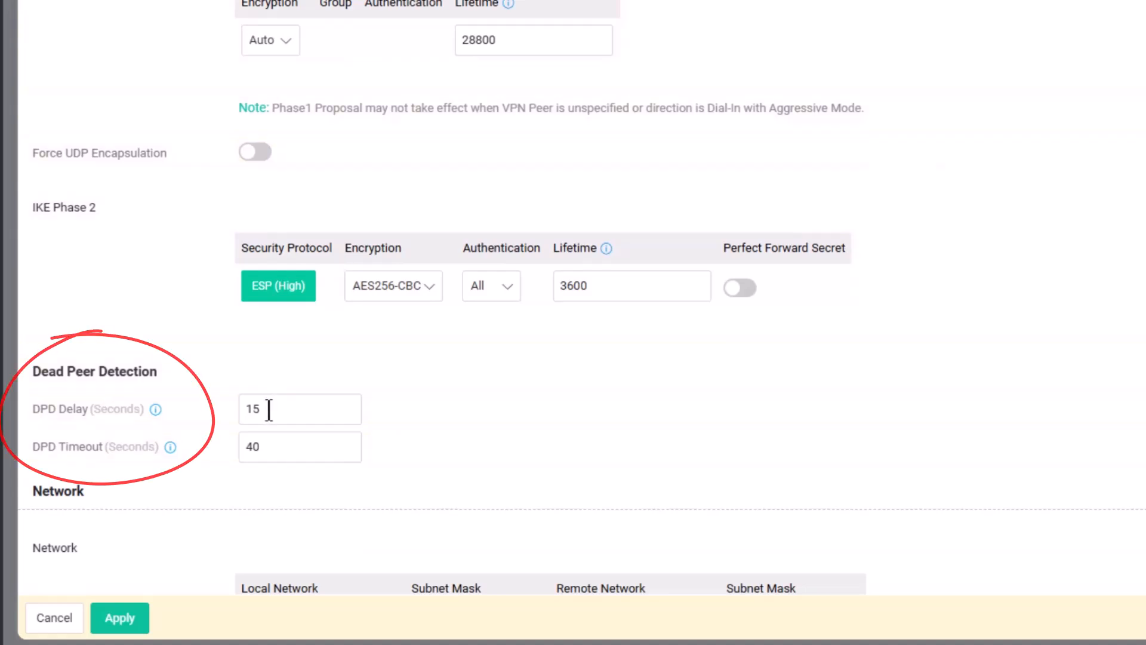
{"action": "scroll", "scroll_direction": "down", "scroll_amount": 3}
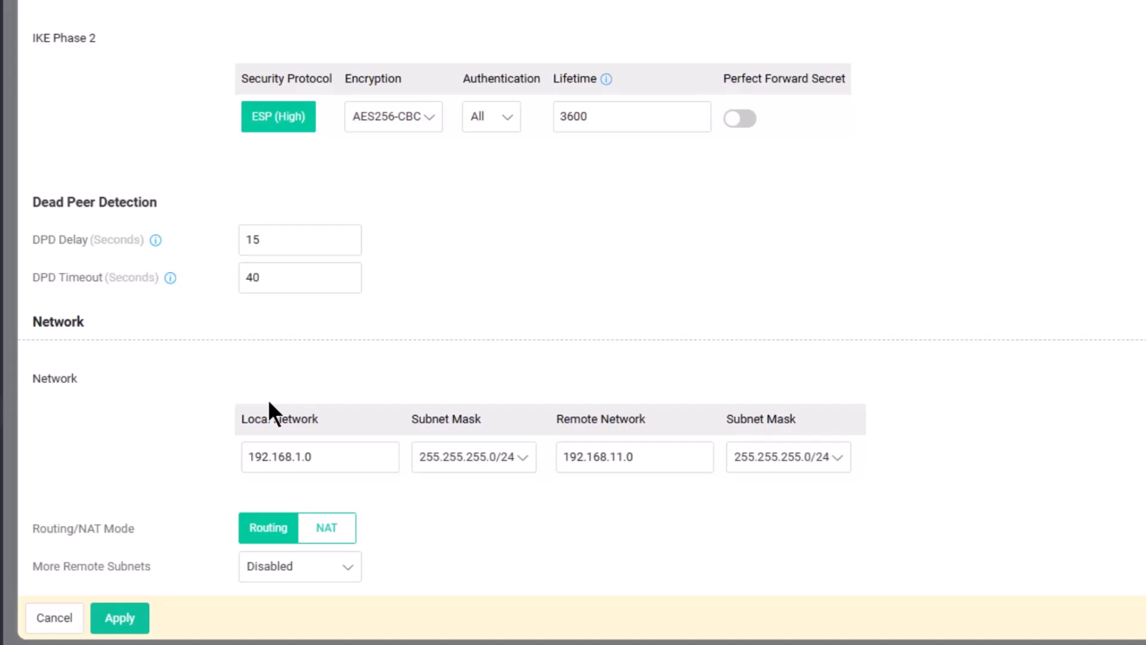
Step: Confirm local network 192.168.1.0/24 and remote 192.168.11.0/24, then apply To2927
{"action": "left_click", "coordinate": [320, 456]}
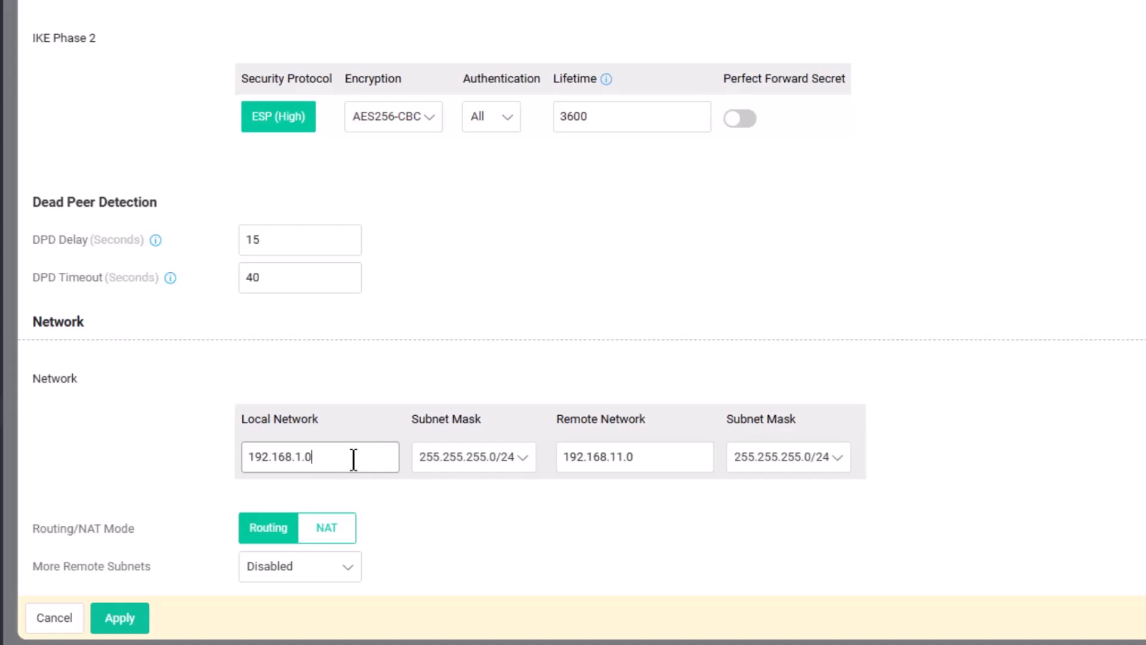
{"action": "triple_click", "coordinate": [633, 456]}
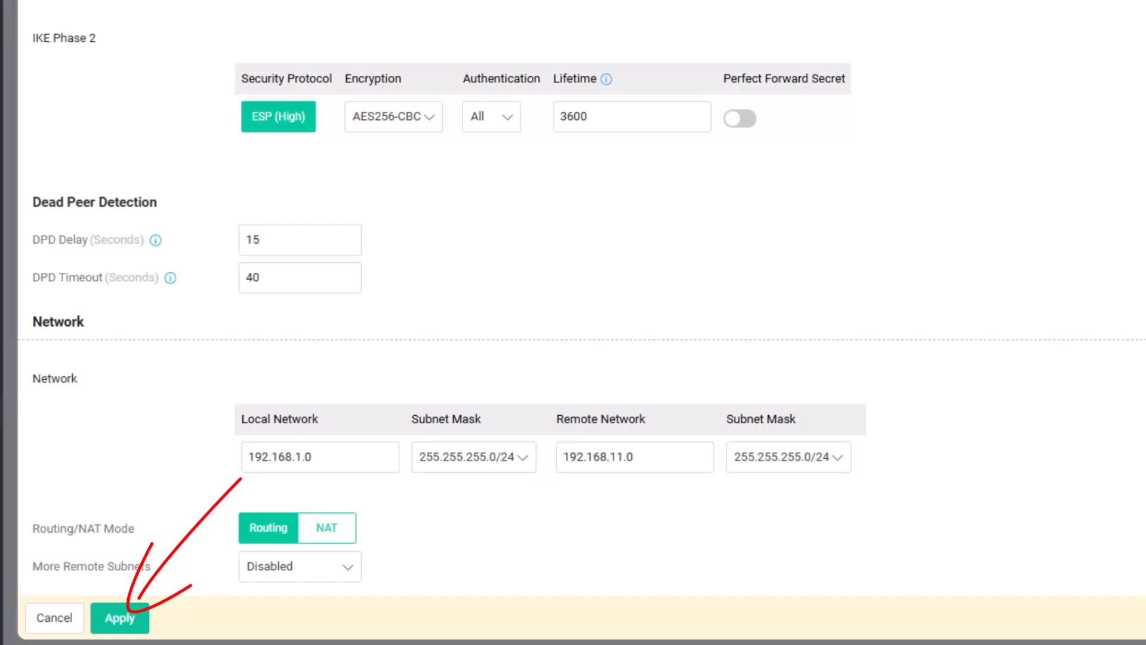
{"action": "left_click", "coordinate": [120, 618]}
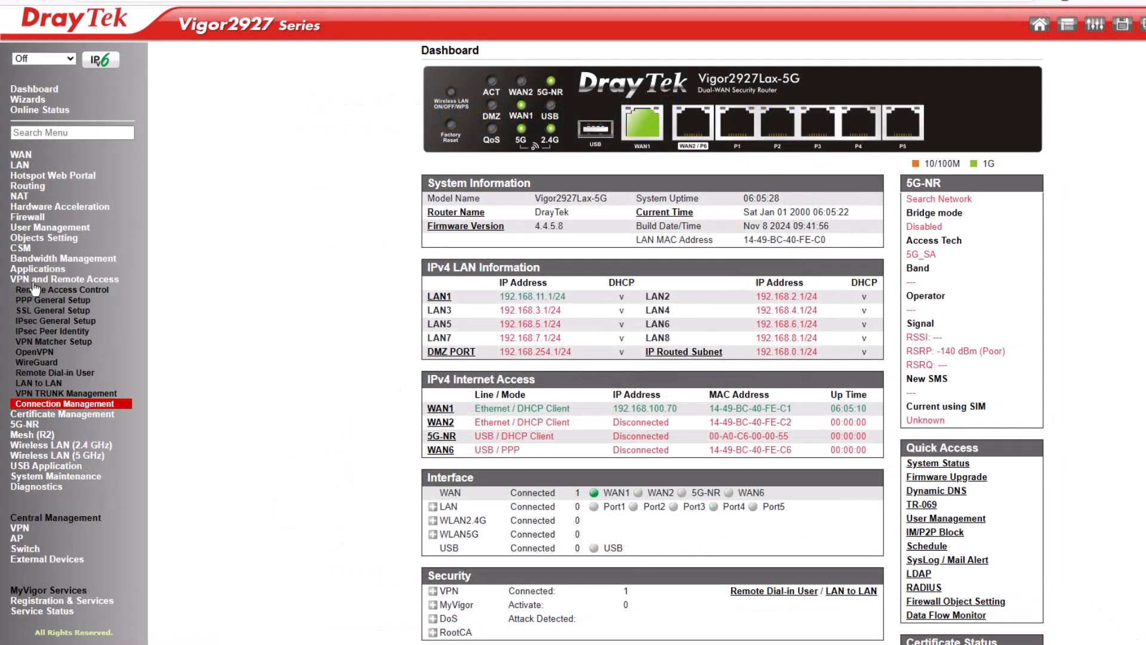
Step: Show the Vigor2927 LAN to LAN profile list with to2136 Online
{"action": "left_click", "coordinate": [62, 290]}
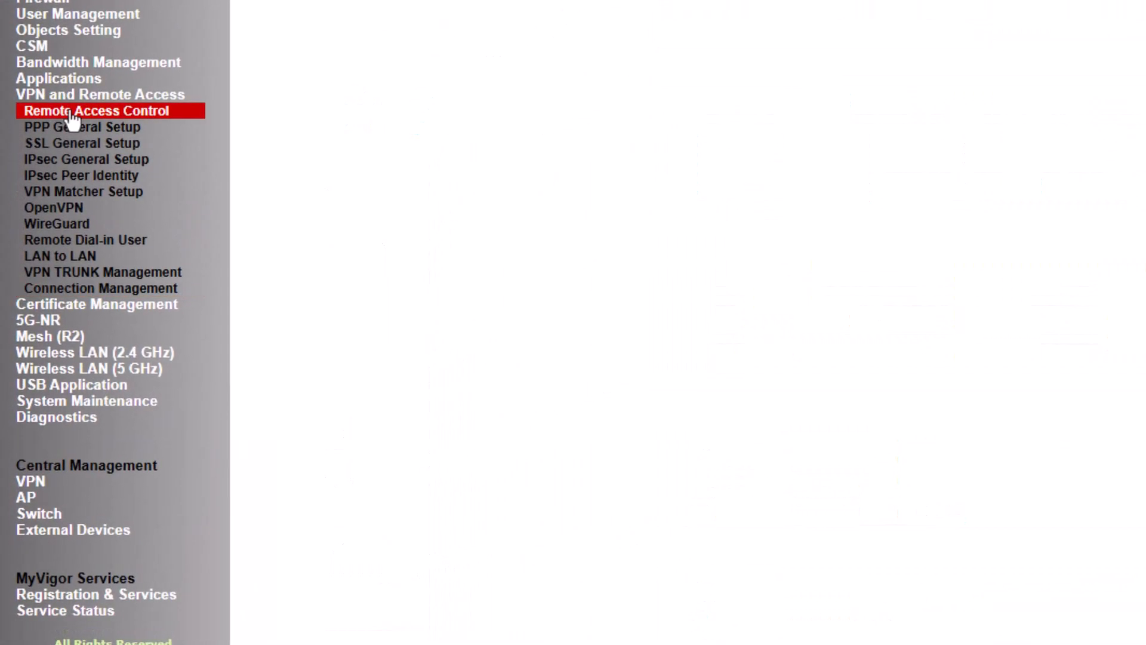
{"action": "left_click", "coordinate": [96, 111]}
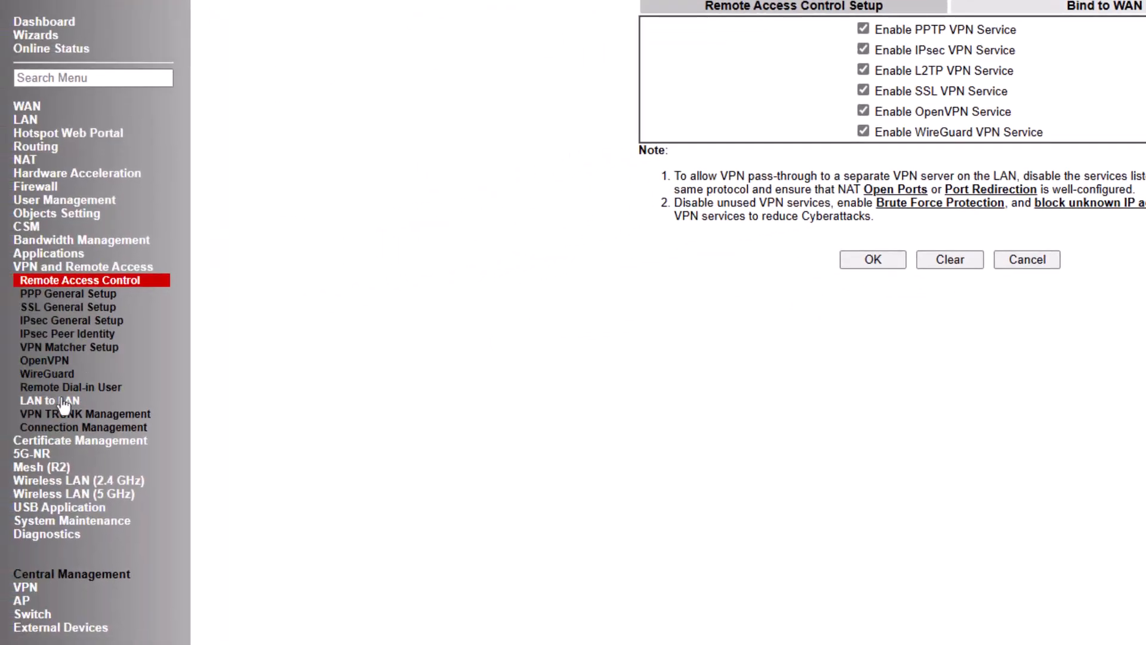
{"action": "left_click", "coordinate": [38, 400]}
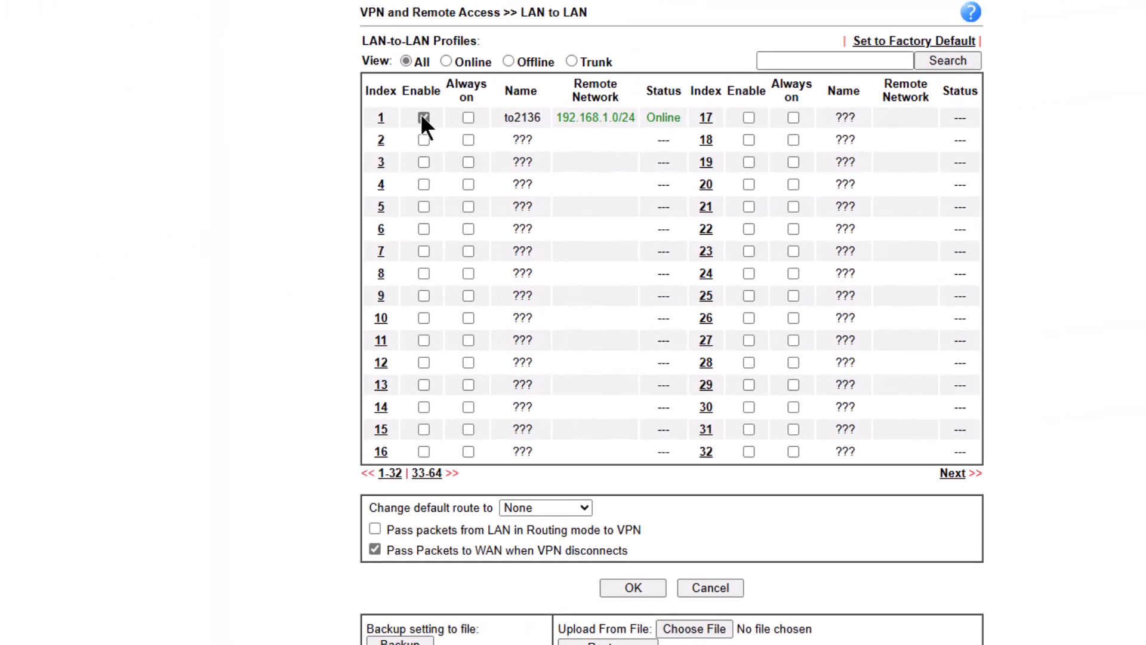
Step: Open profile to2136, the Dial-Out IPsec IKEv1 tunnel to 192.168.100.67
{"action": "left_click", "coordinate": [381, 118]}
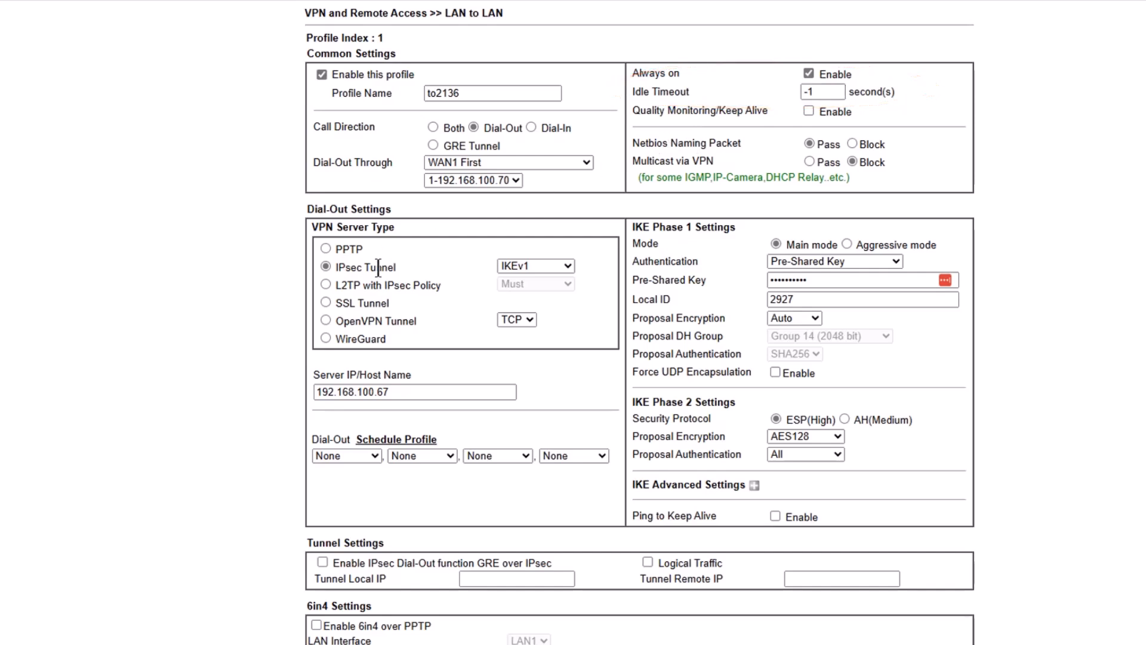
{"action": "left_click", "coordinate": [535, 265]}
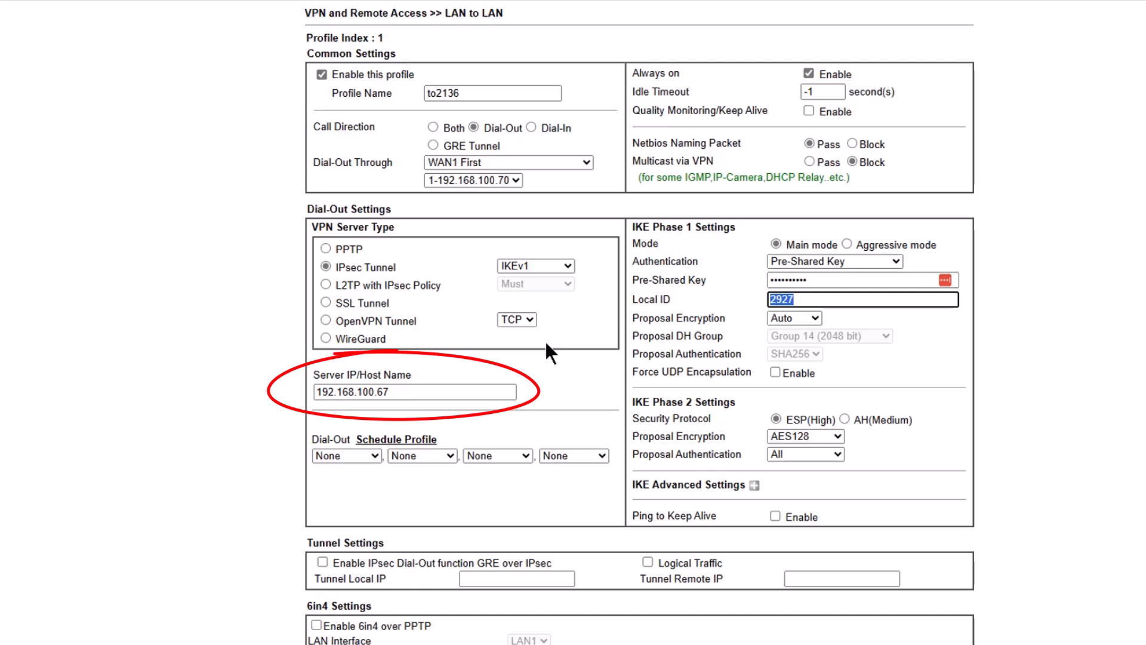
Step: Review server IP 192.168.100.67, local ID and network settings of to2136
{"action": "left_click", "coordinate": [416, 391]}
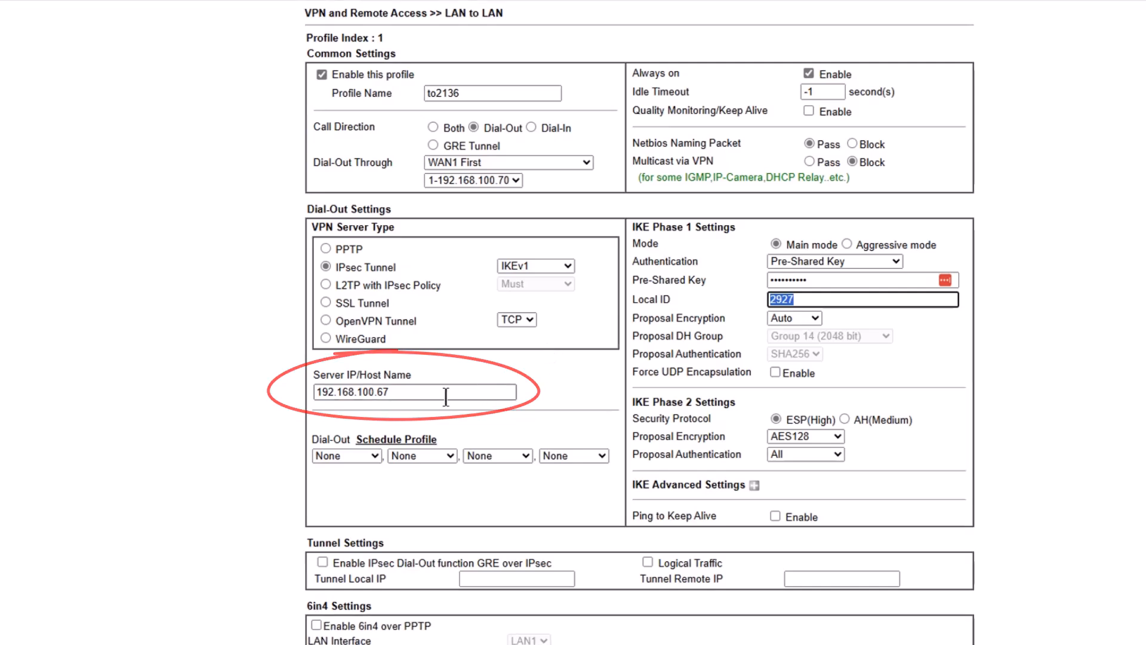
{"action": "left_click", "coordinate": [415, 391]}
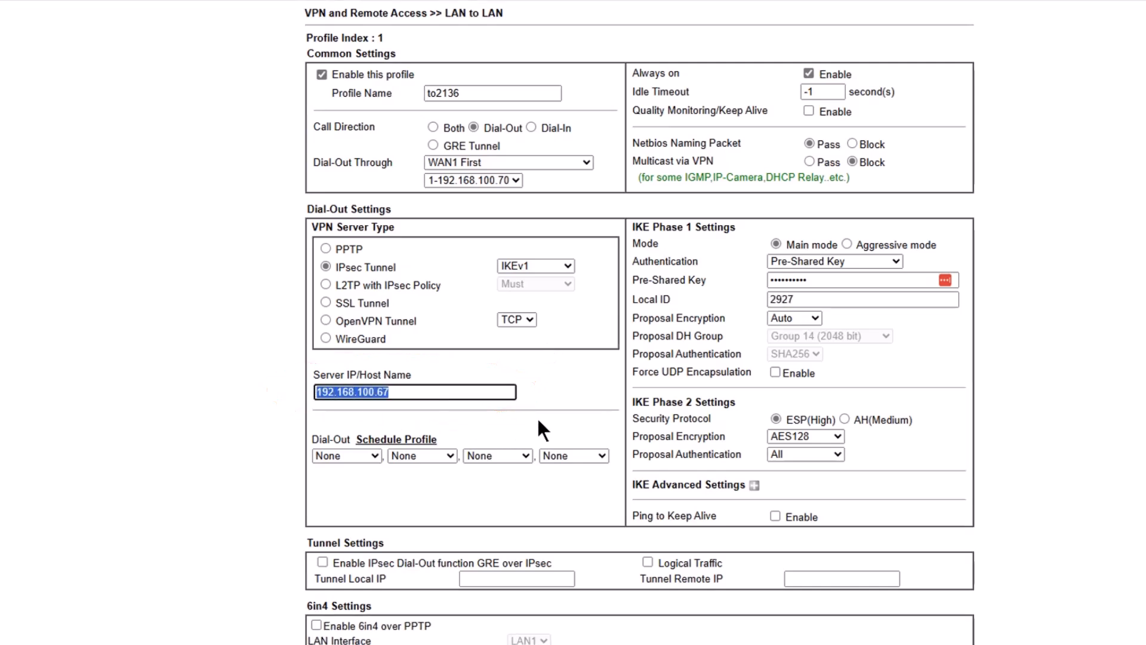
{"action": "scroll", "scroll_direction": "down", "scroll_amount": 3}
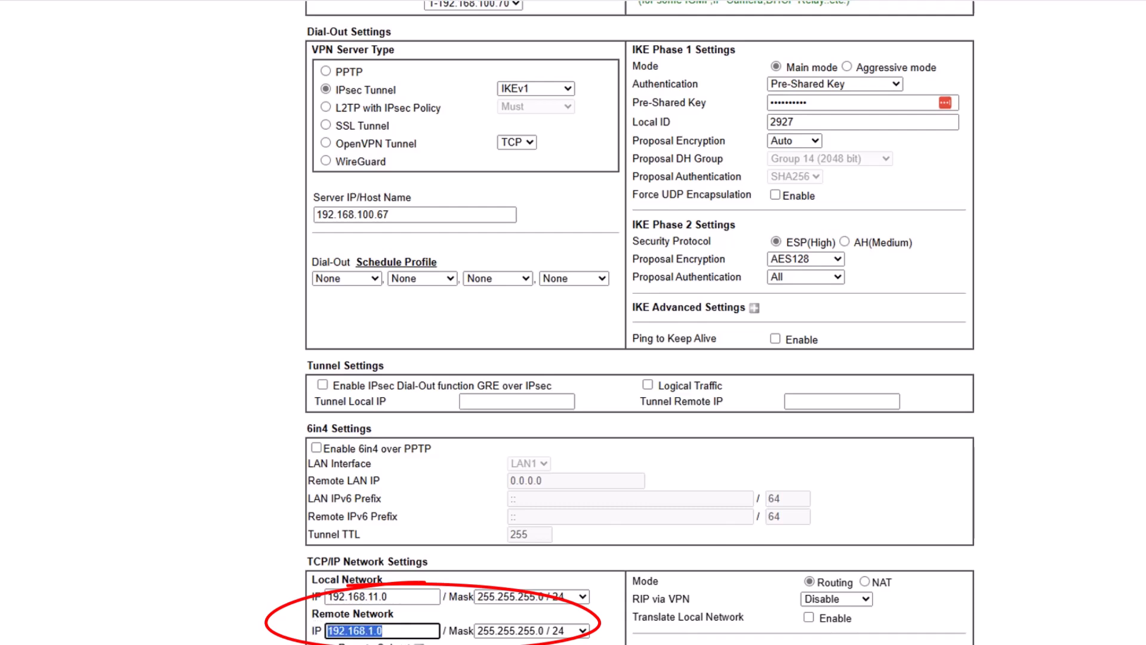
{"action": "scroll", "scroll_direction": "down", "scroll_amount": 3}
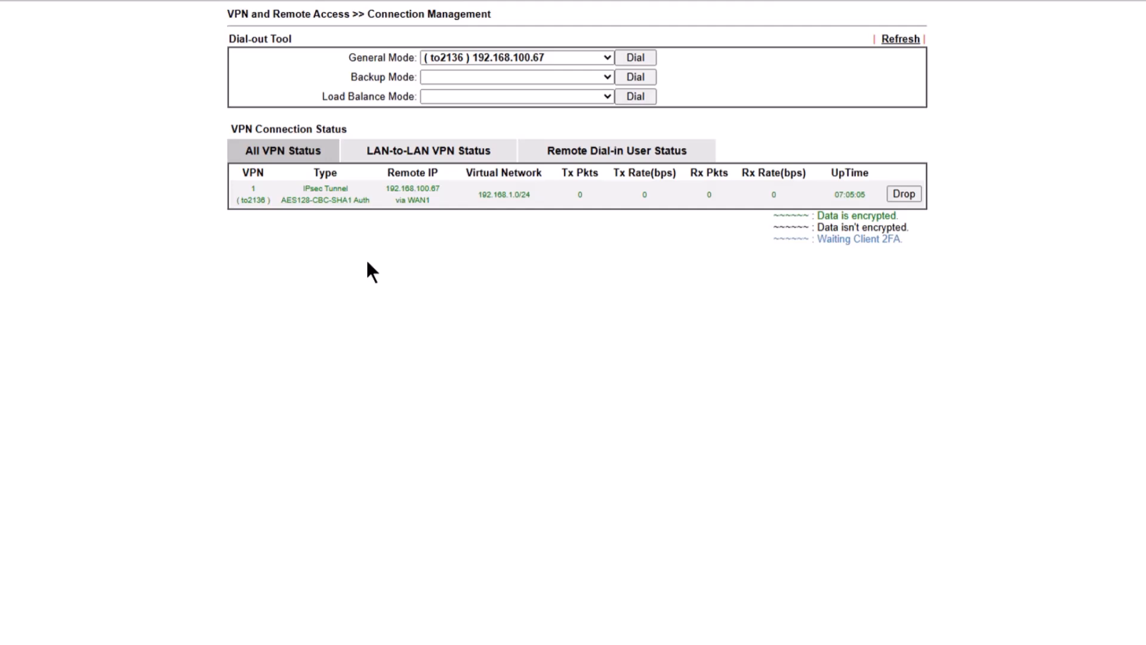
{"action": "mouse_move", "coordinate": [453, 212]}
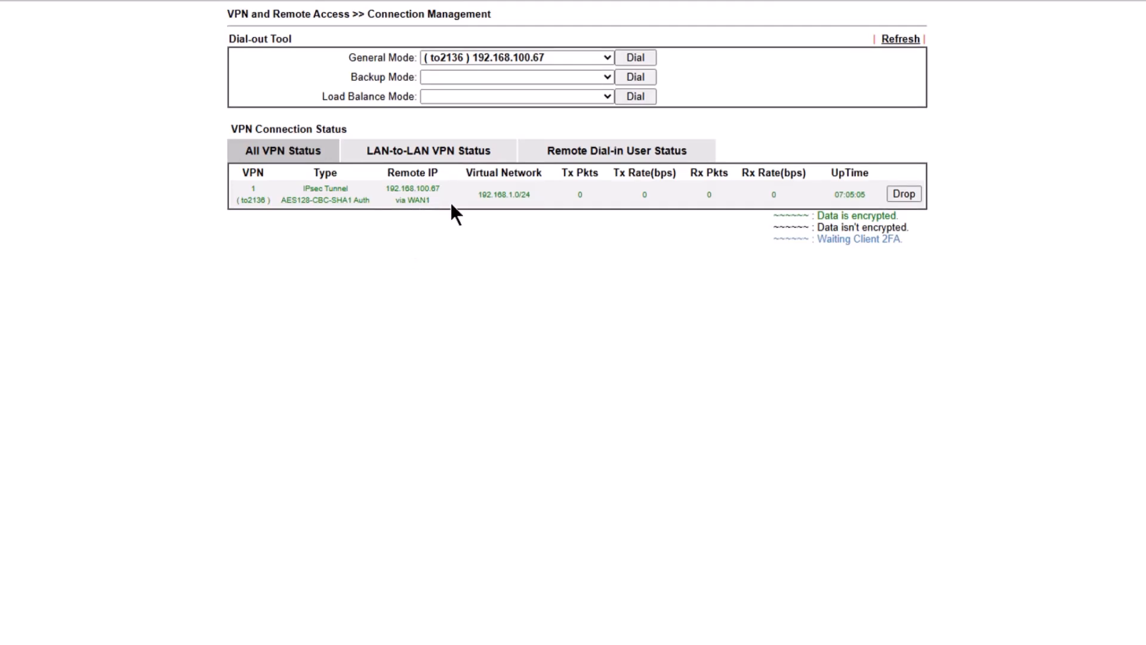
{"action": "mouse_move", "coordinate": [550, 218]}
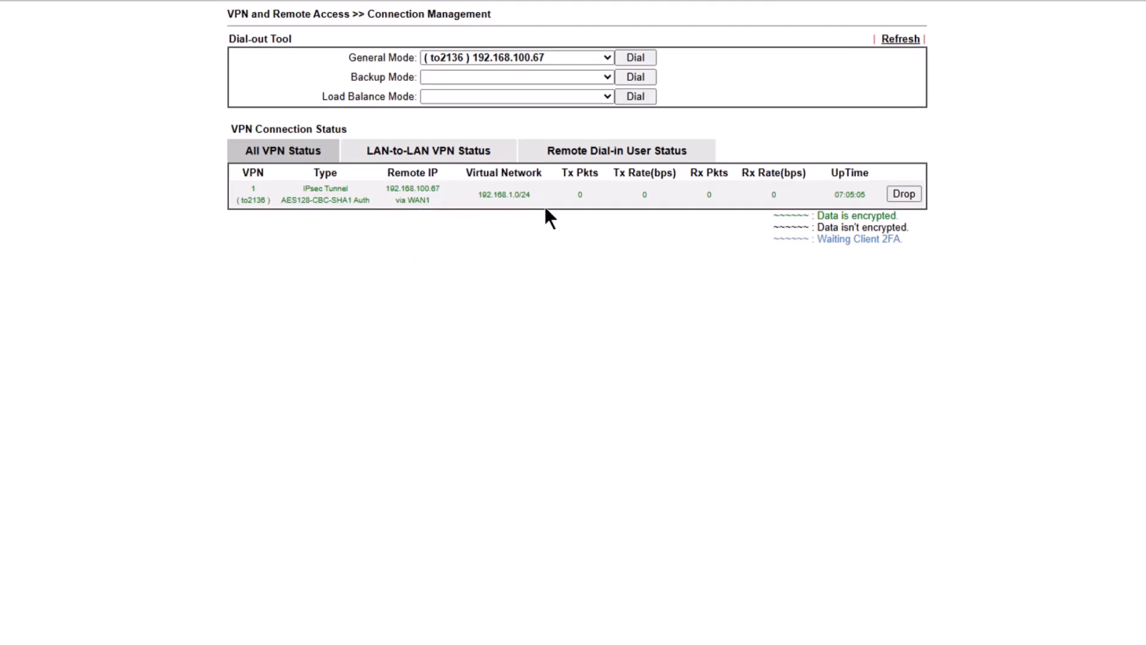